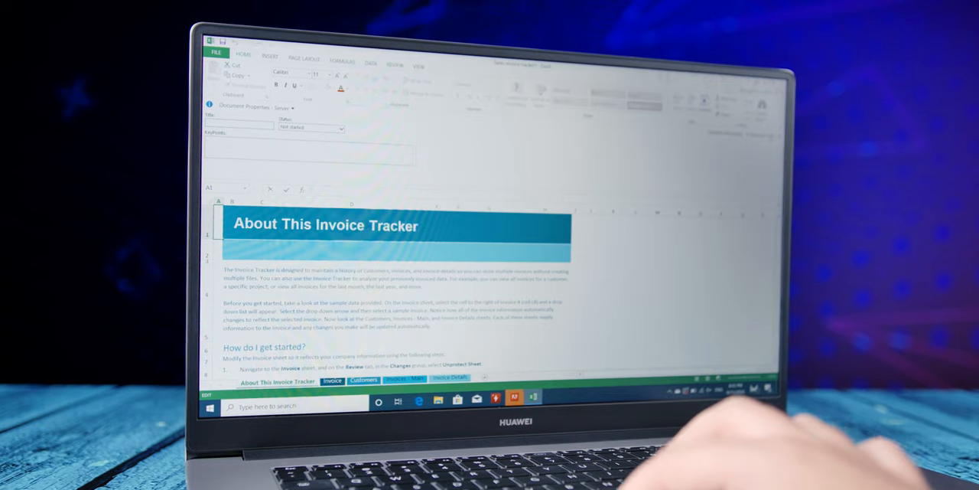
scroll("down", 3)
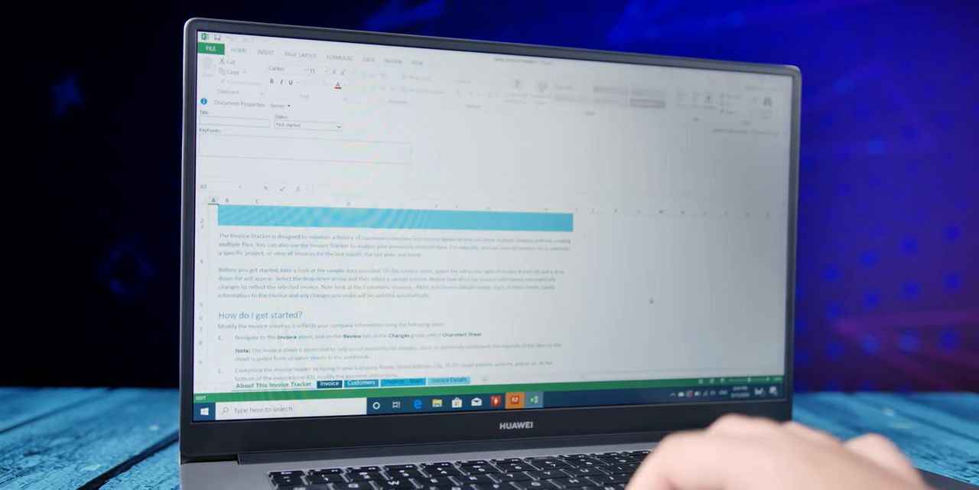